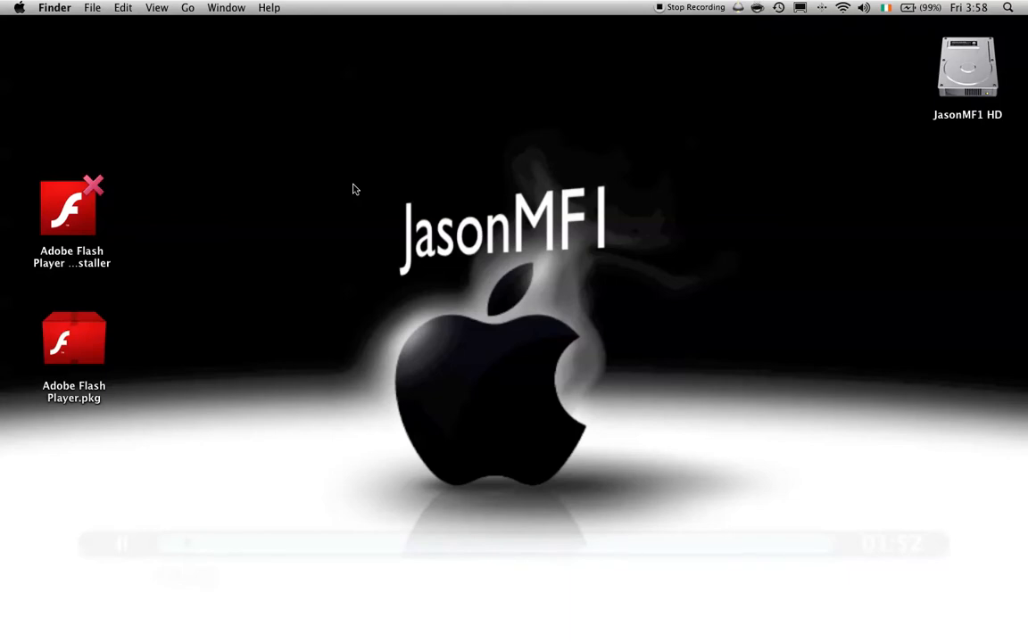
mouse_move(291, 219)
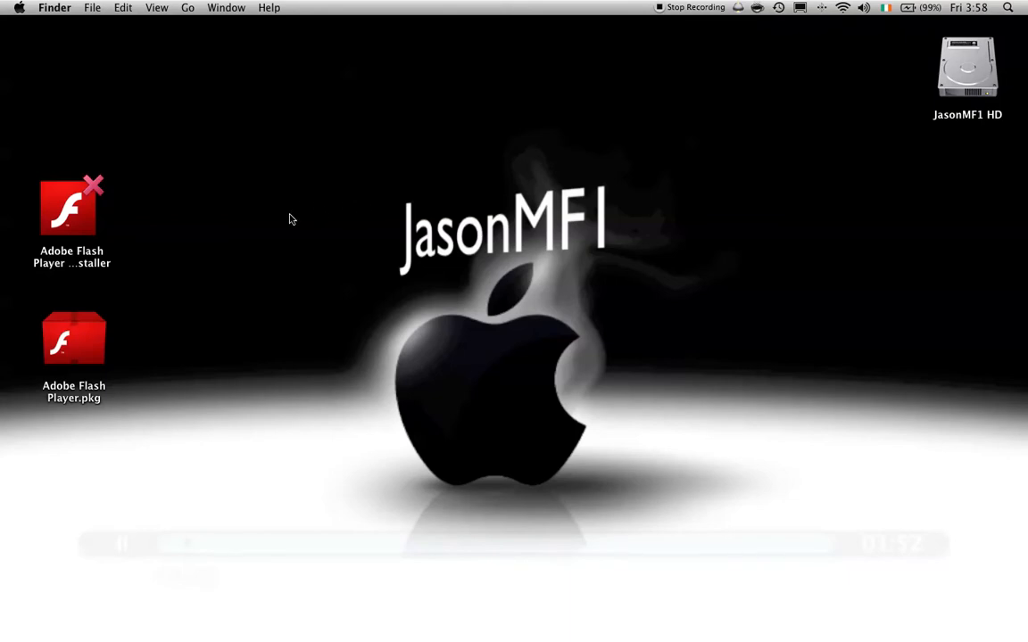
mouse_move(152, 277)
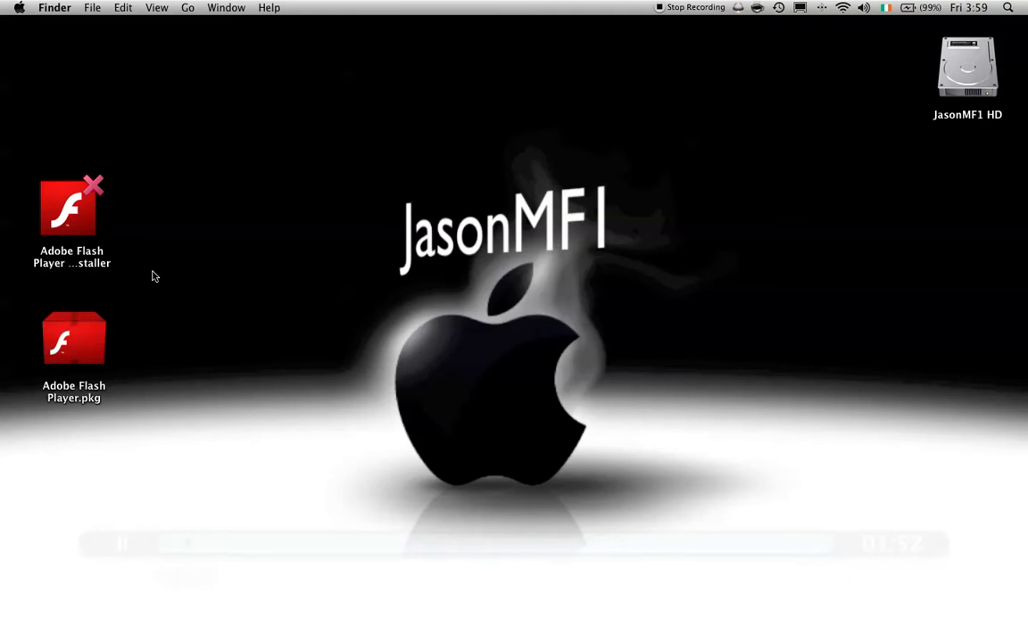
mouse_move(279, 207)
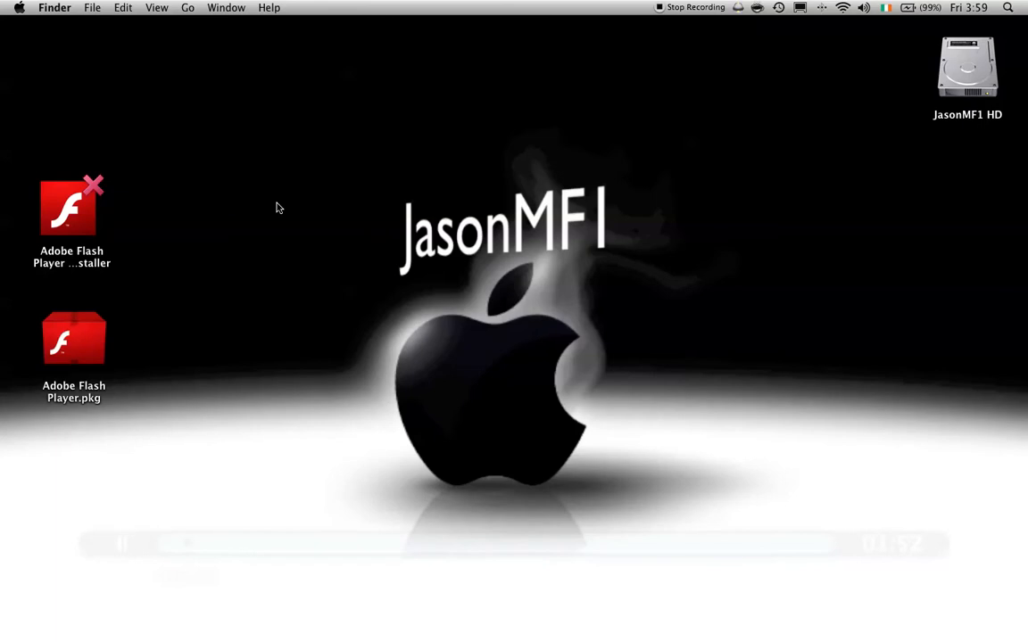
mouse_move(354, 248)
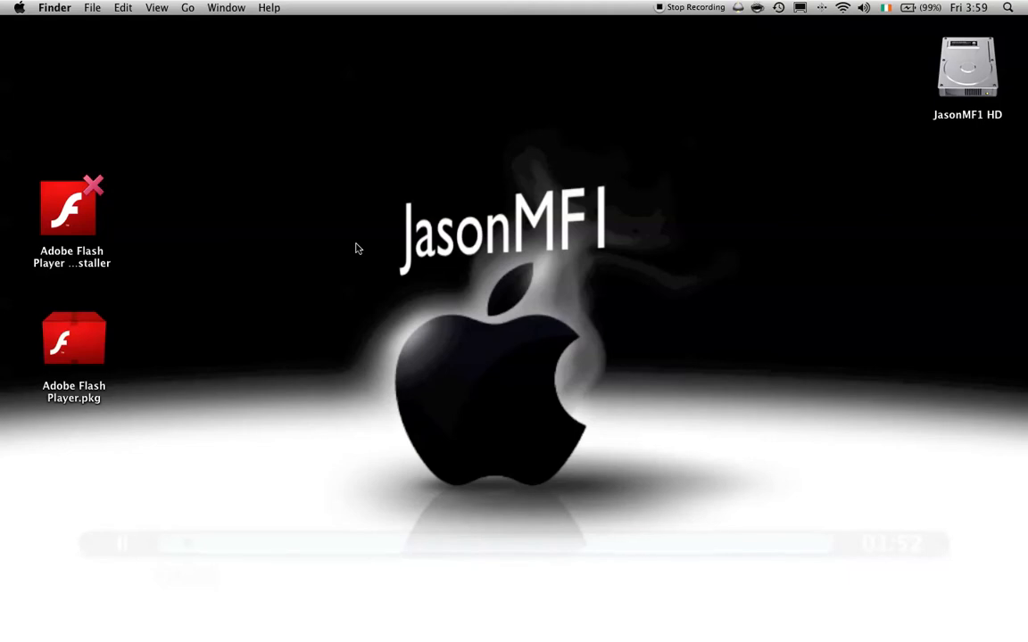
mouse_move(348, 246)
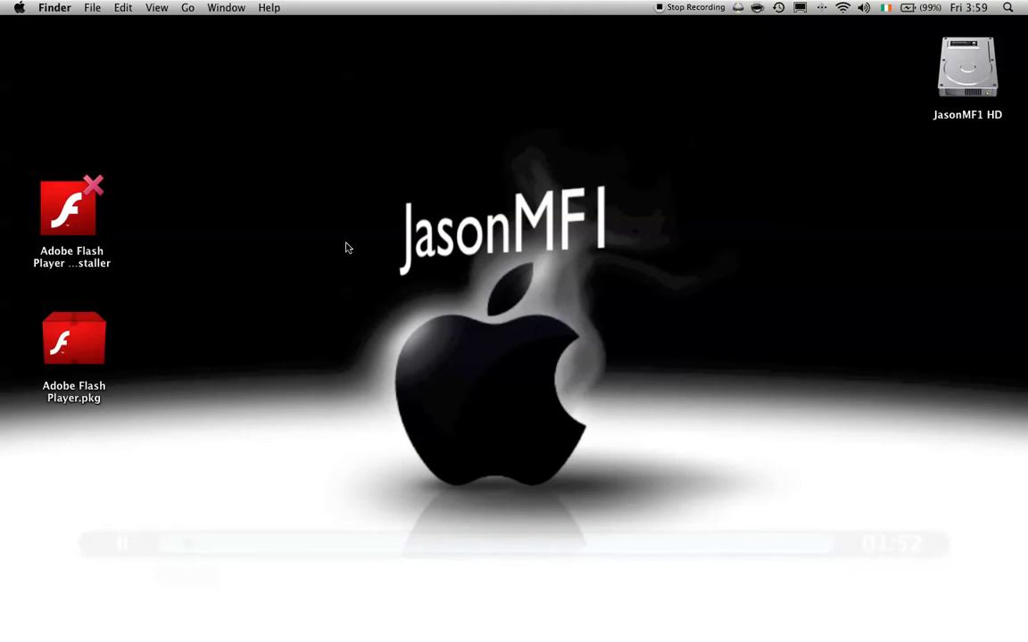
mouse_move(346, 250)
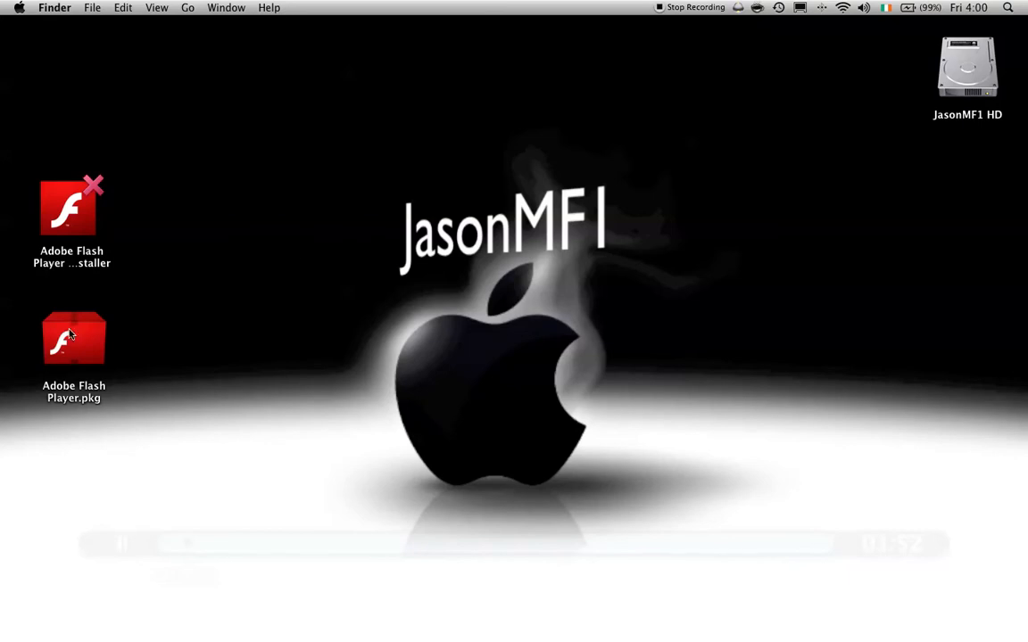
Preview the Flash Player 9 installer package and back out of the installer without installing yet
left_click(75, 339)
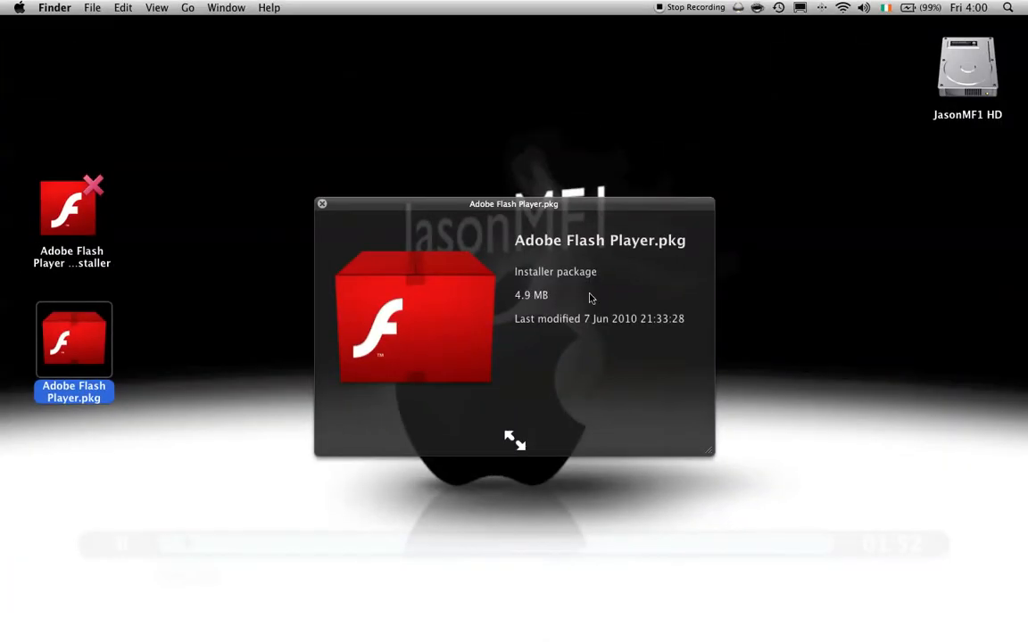
mouse_move(323, 205)
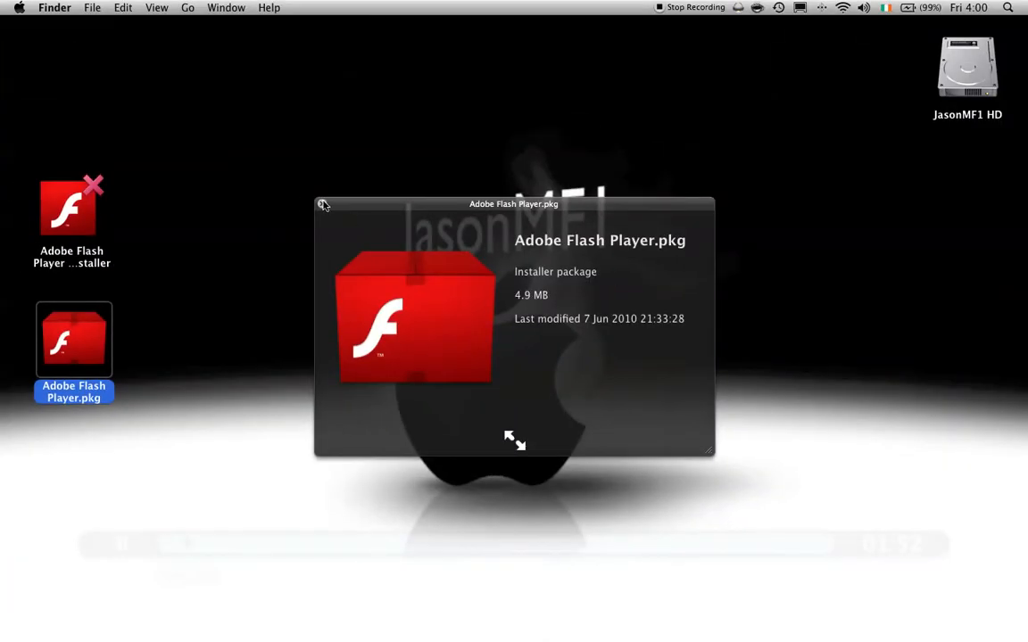
left_click(323, 205)
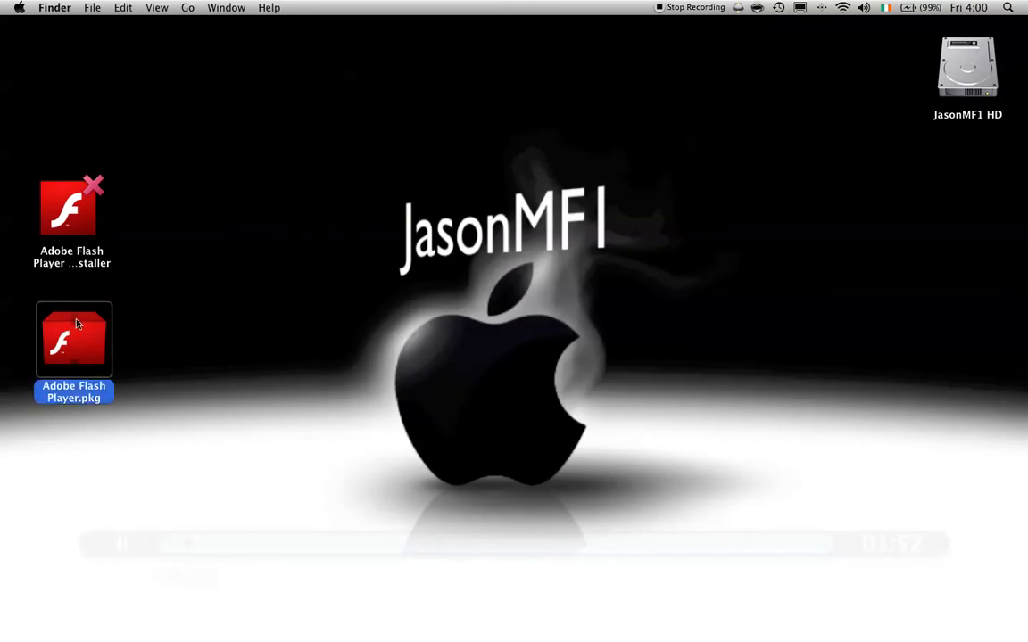
double_click(75, 340)
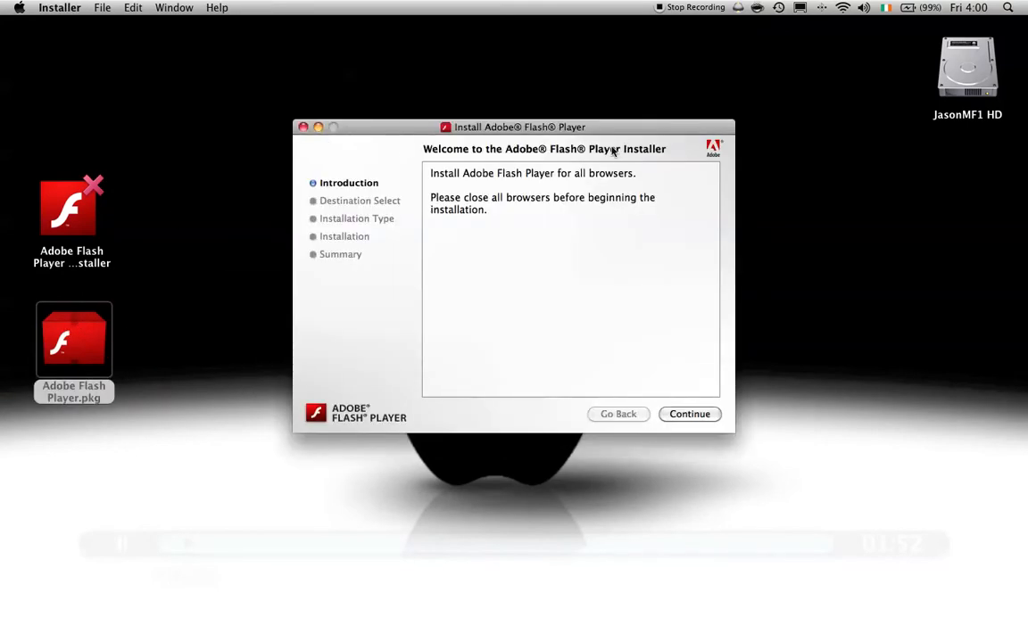
mouse_move(635, 446)
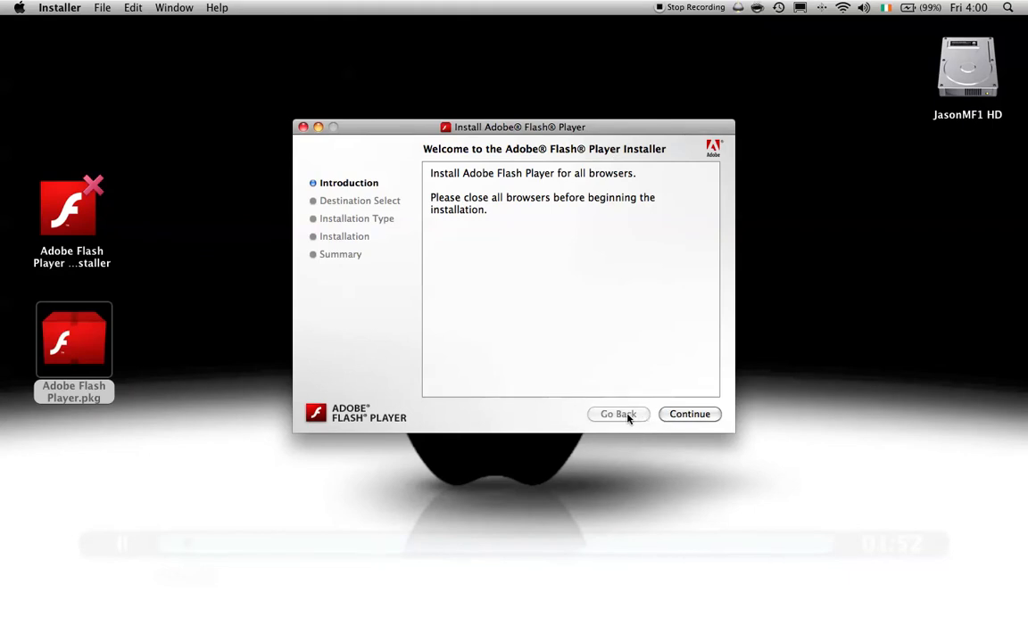
left_click(689, 414)
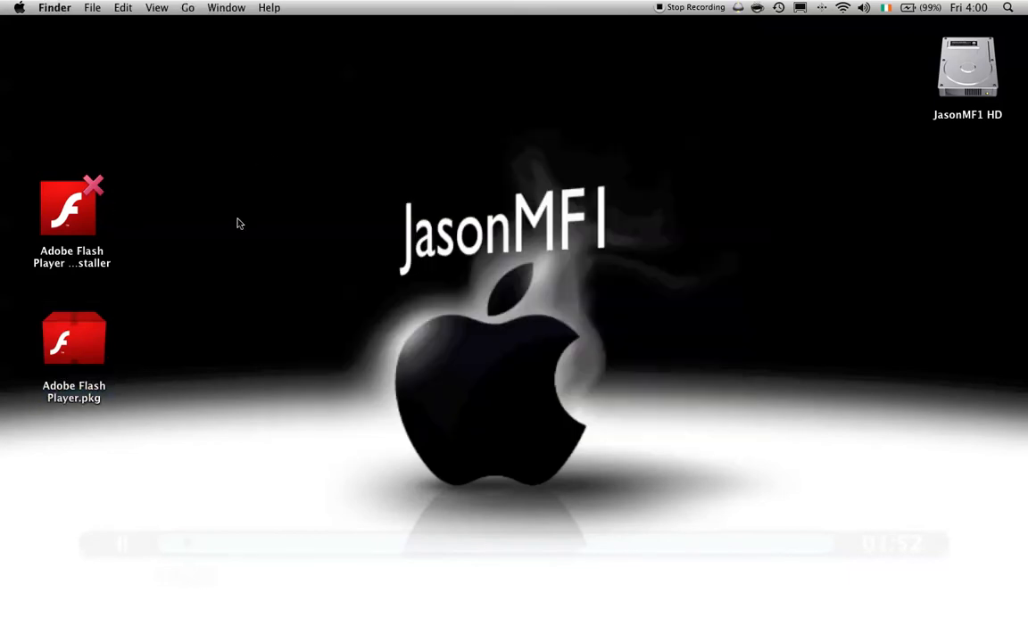
Run the Adobe Flash Player Uninstaller, authorize it with the admin password and finish removal
double_click(71, 205)
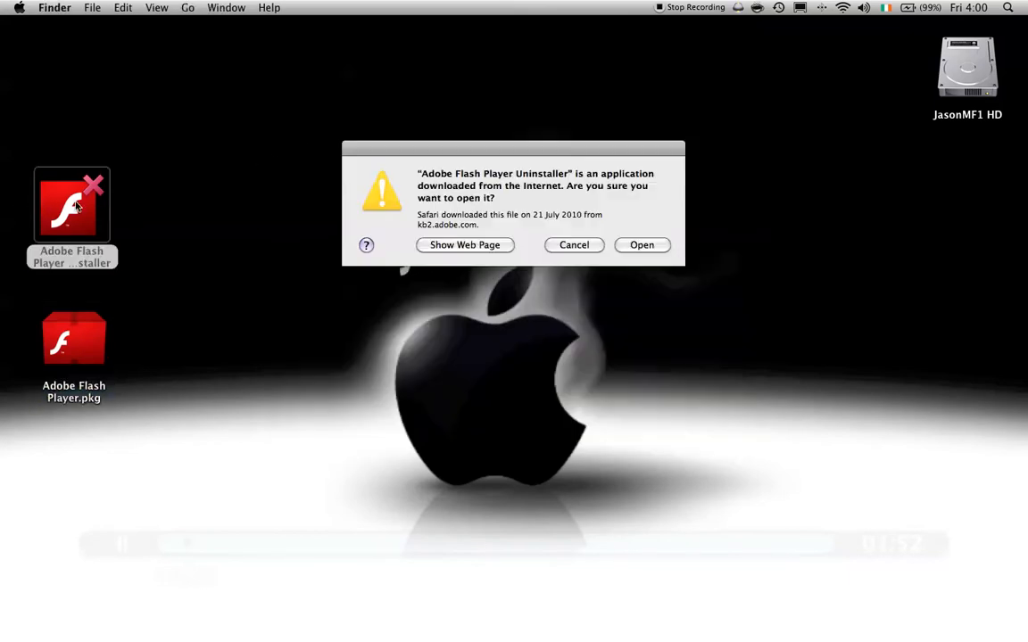
left_click(643, 244)
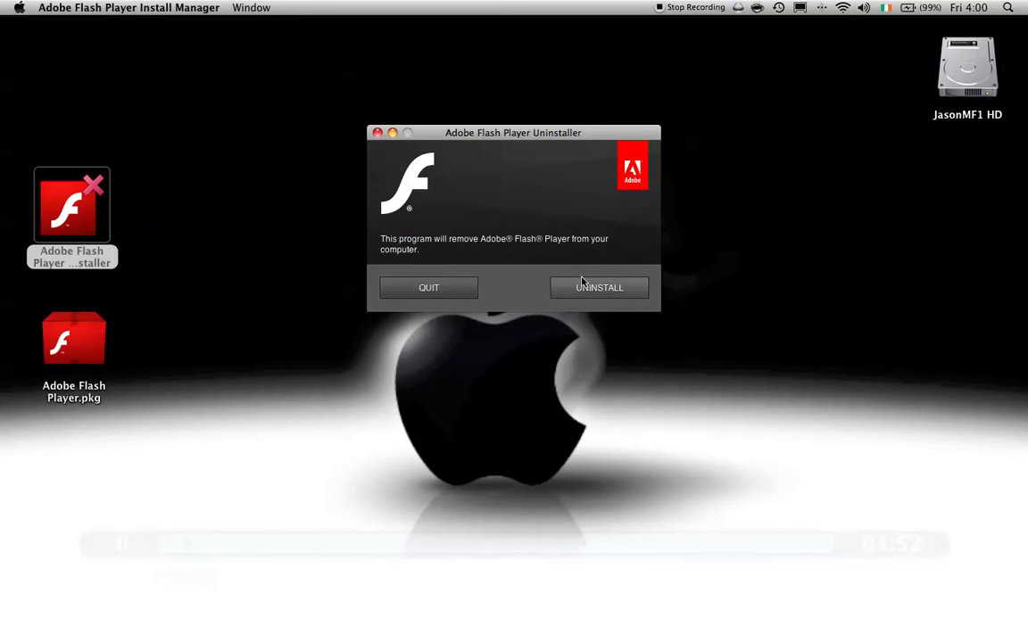
mouse_move(585, 285)
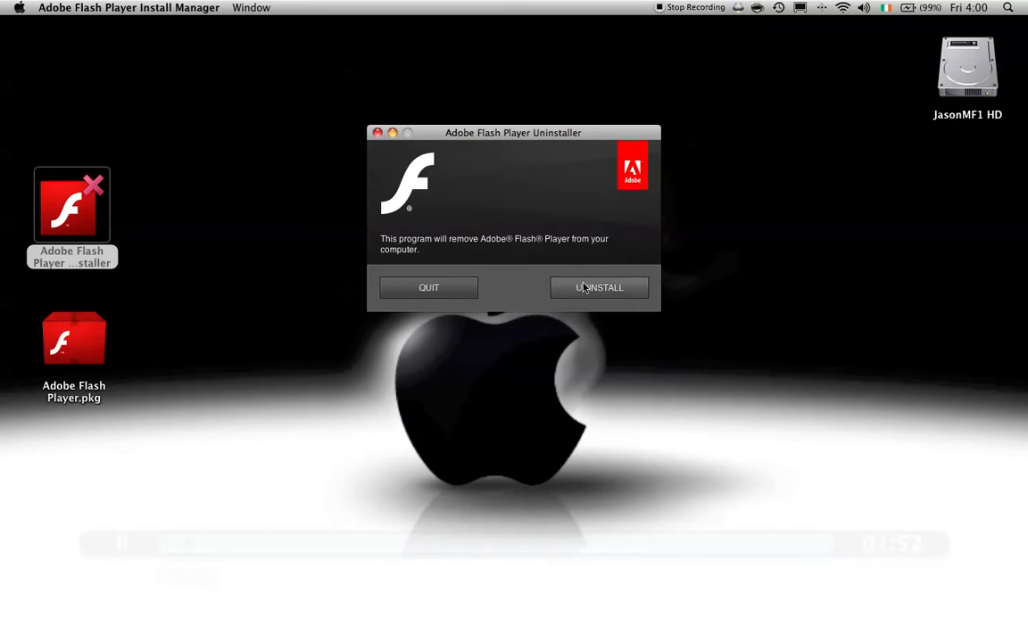
left_click(599, 287)
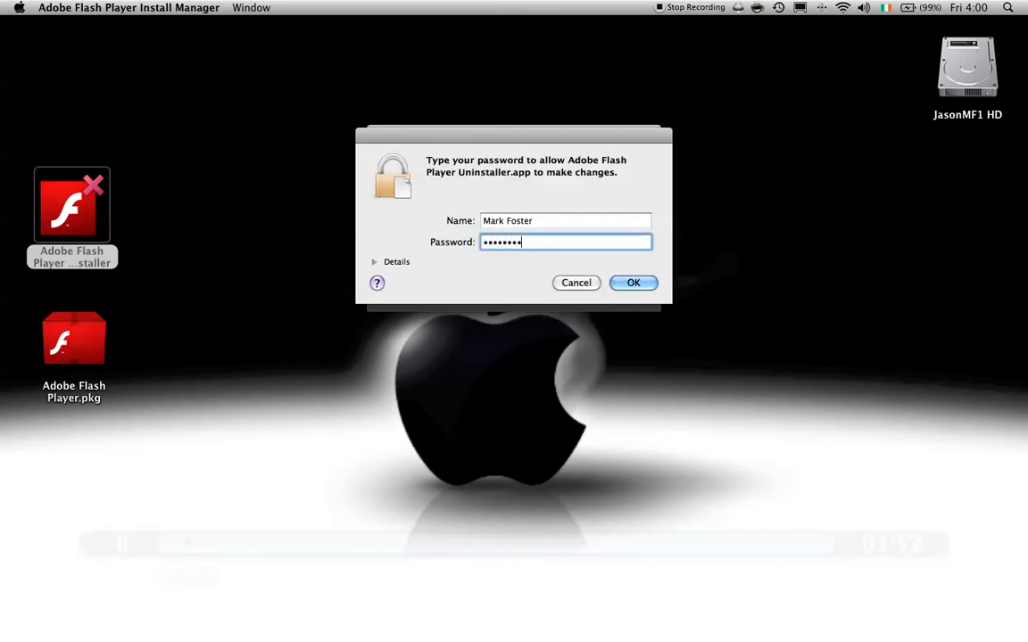
left_click(633, 282)
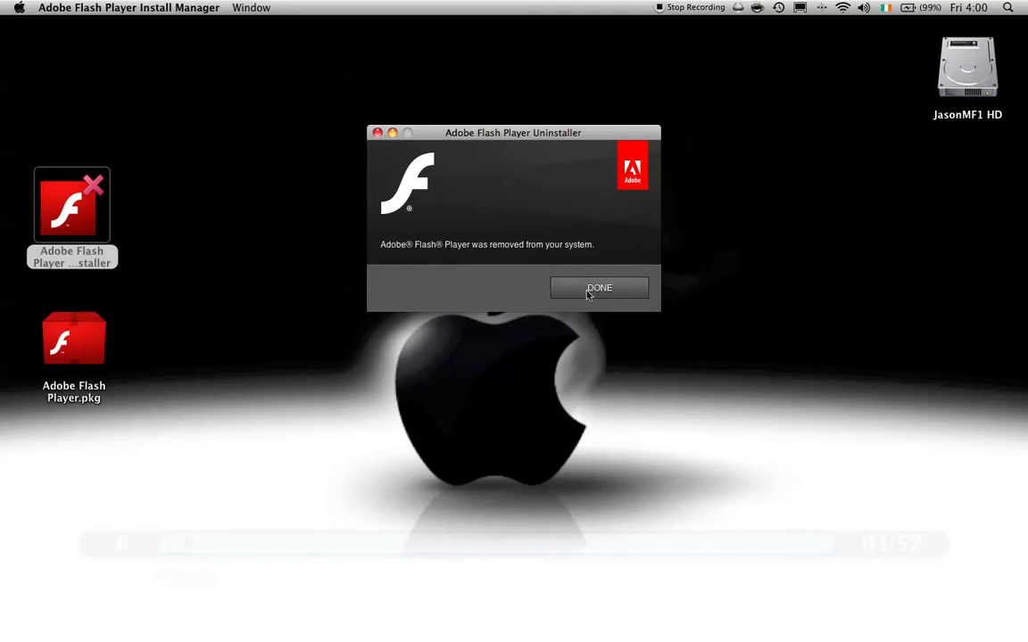
left_click(599, 287)
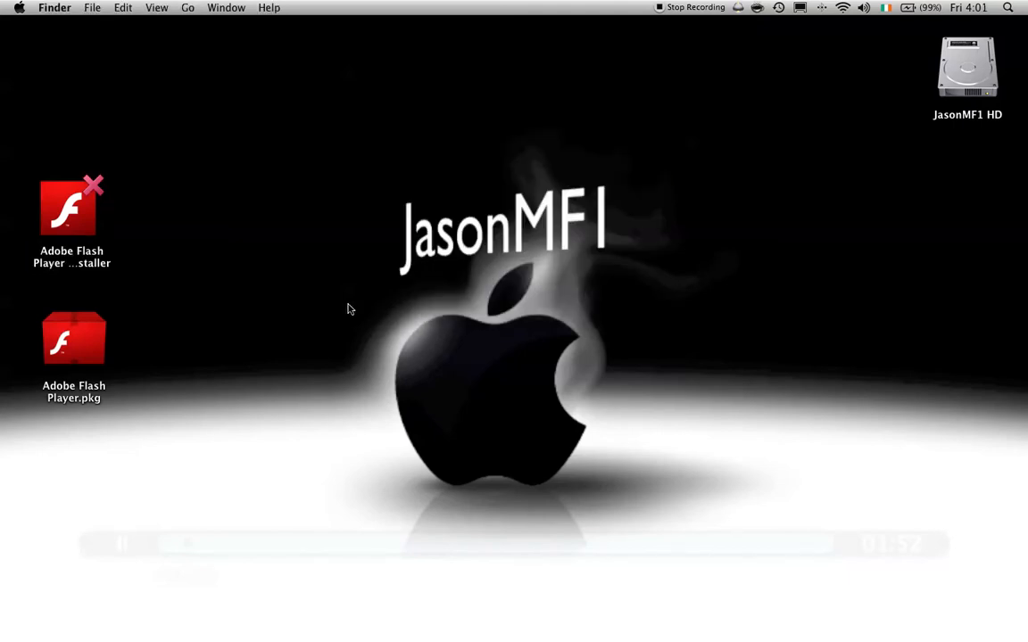
Install Adobe Flash Player 9 from the package onto JasonMF1 HD, authorizing with the password
double_click(75, 339)
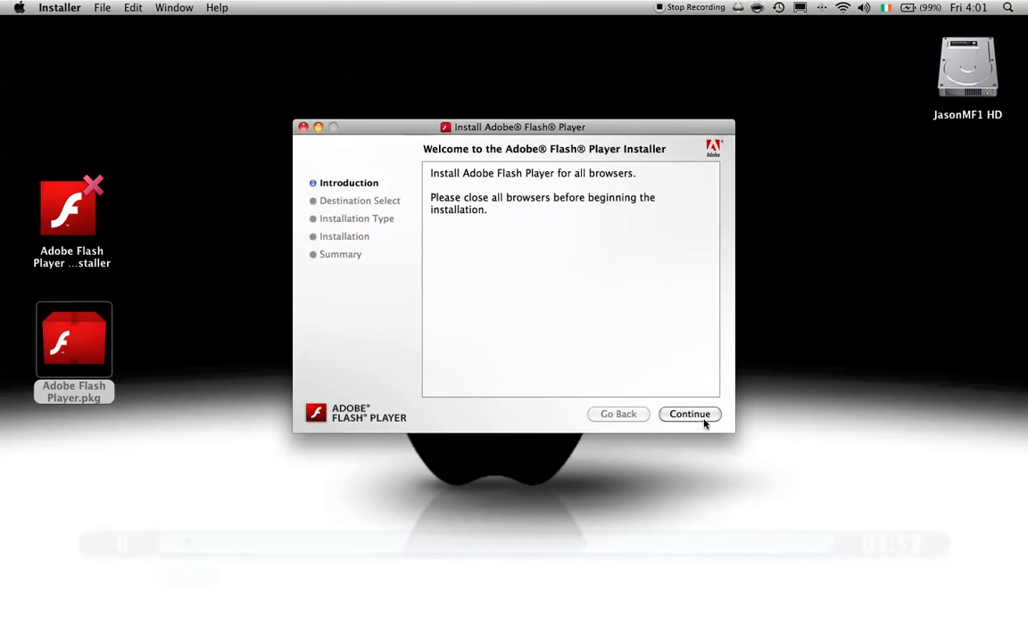
left_click(689, 414)
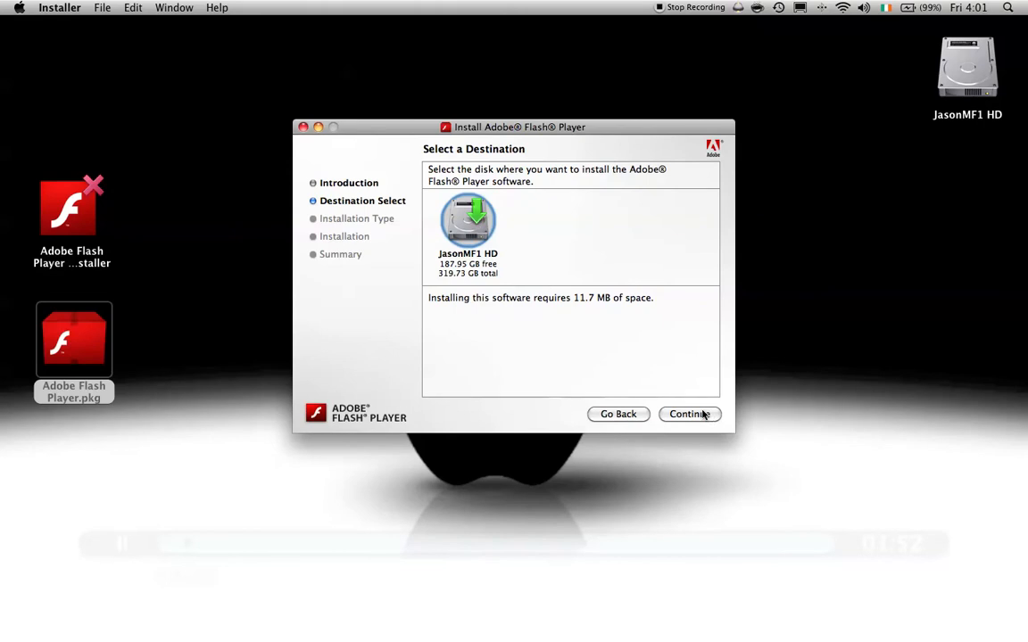
left_click(689, 414)
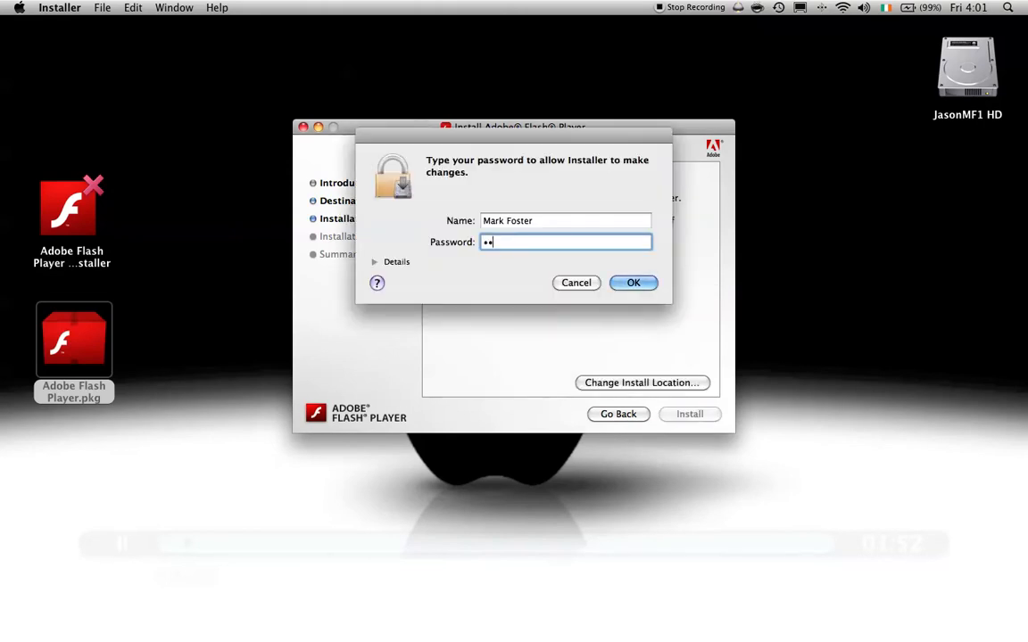
left_click(633, 282)
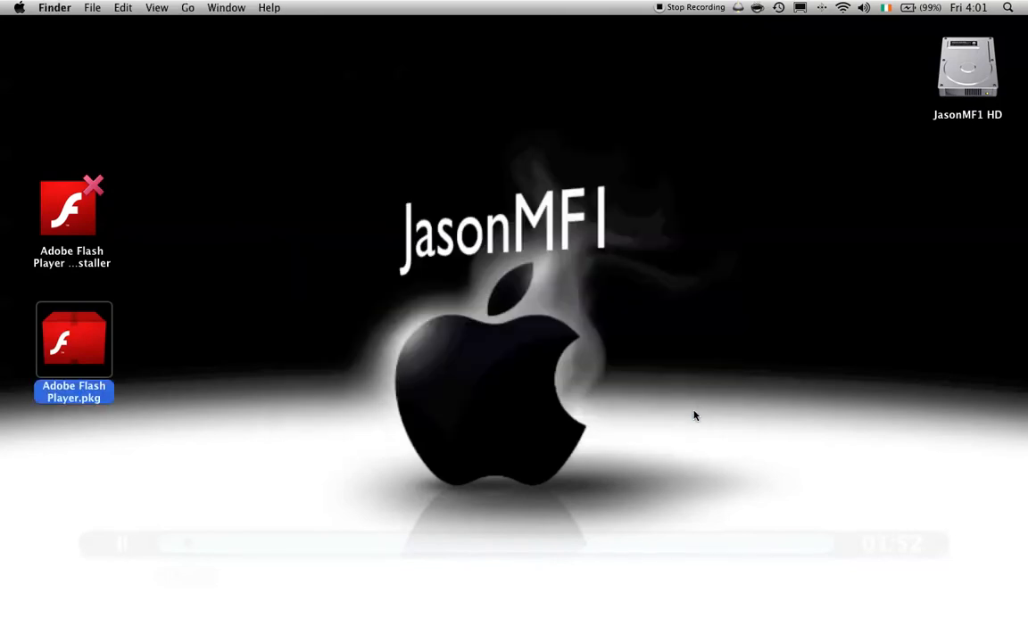
Launch Safari, go to YouTube and play the recommended NHL Funniest Commercials video
type("sa")
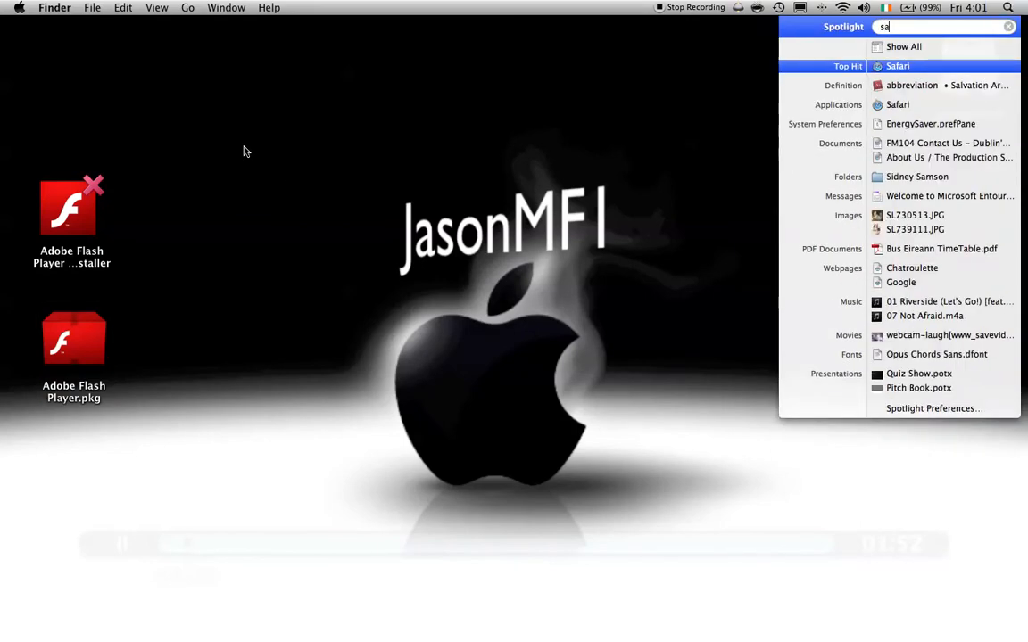
left_click(898, 66)
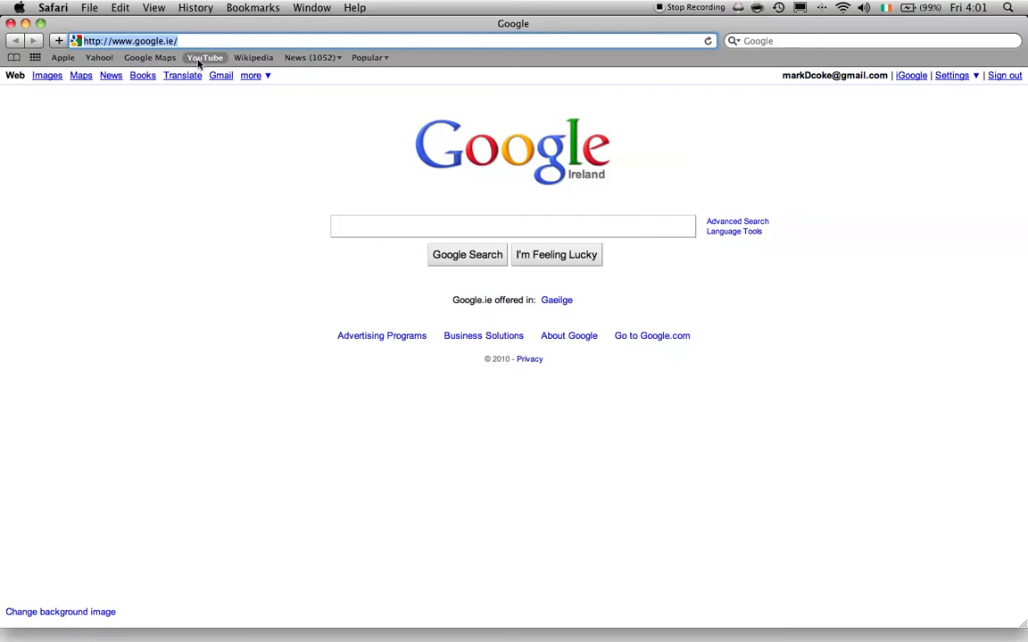
left_click(204, 57)
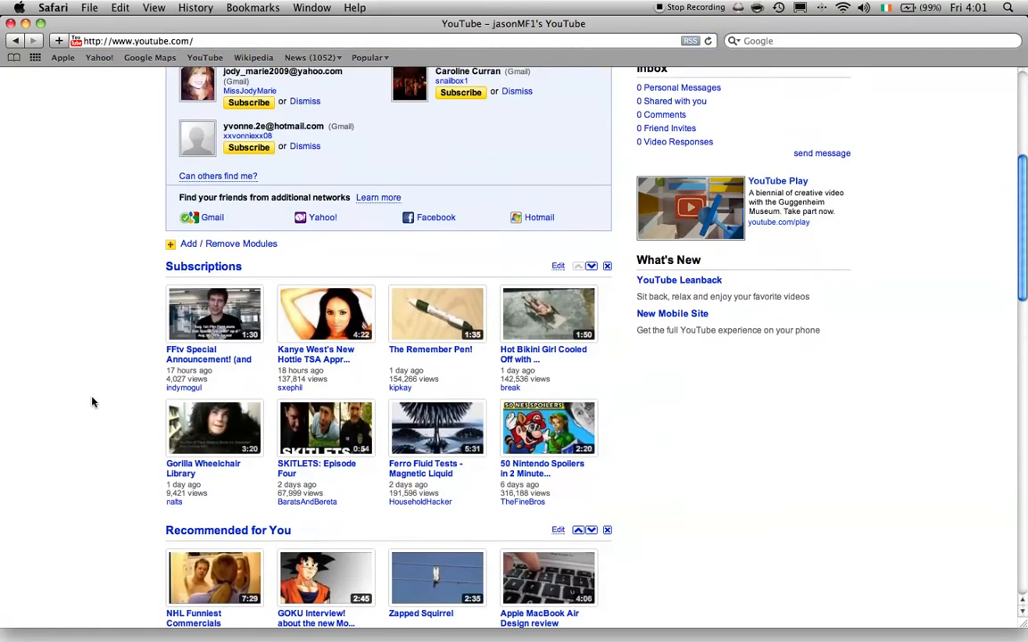
scroll("down", 3)
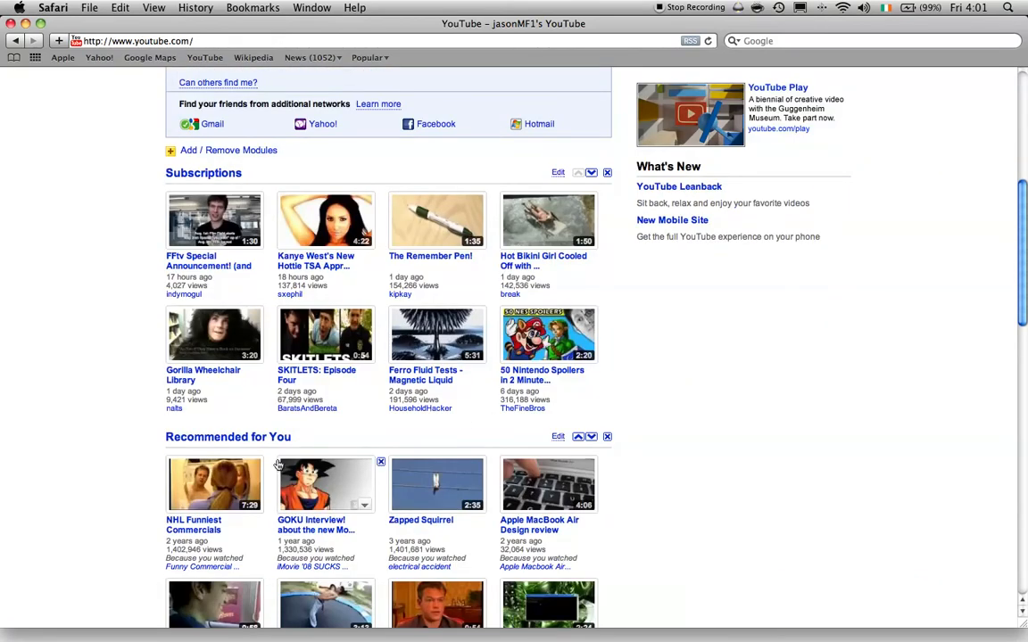
scroll("down", 3)
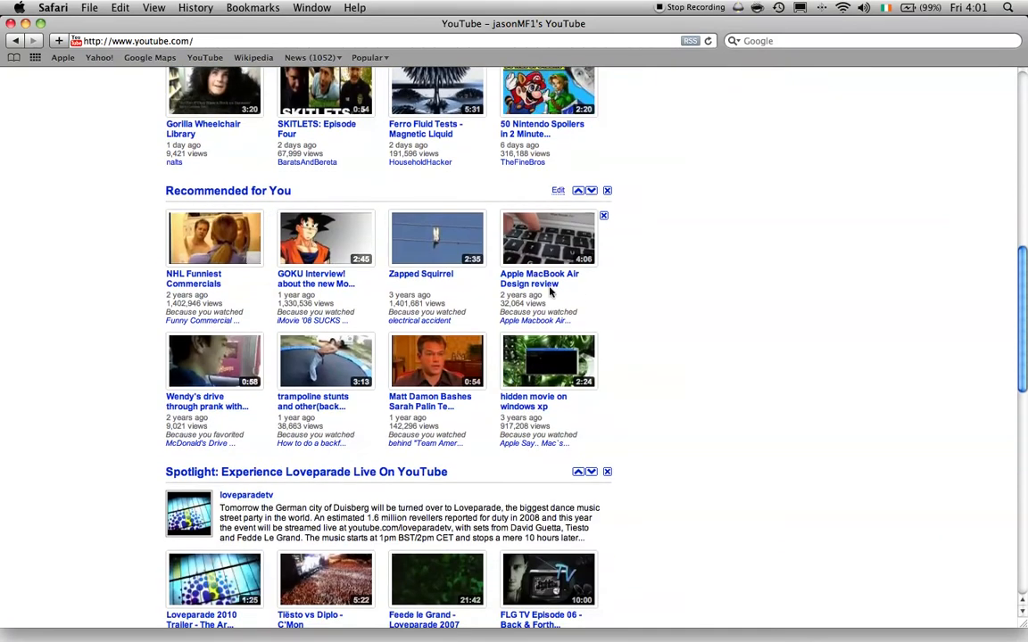
left_click(214, 239)
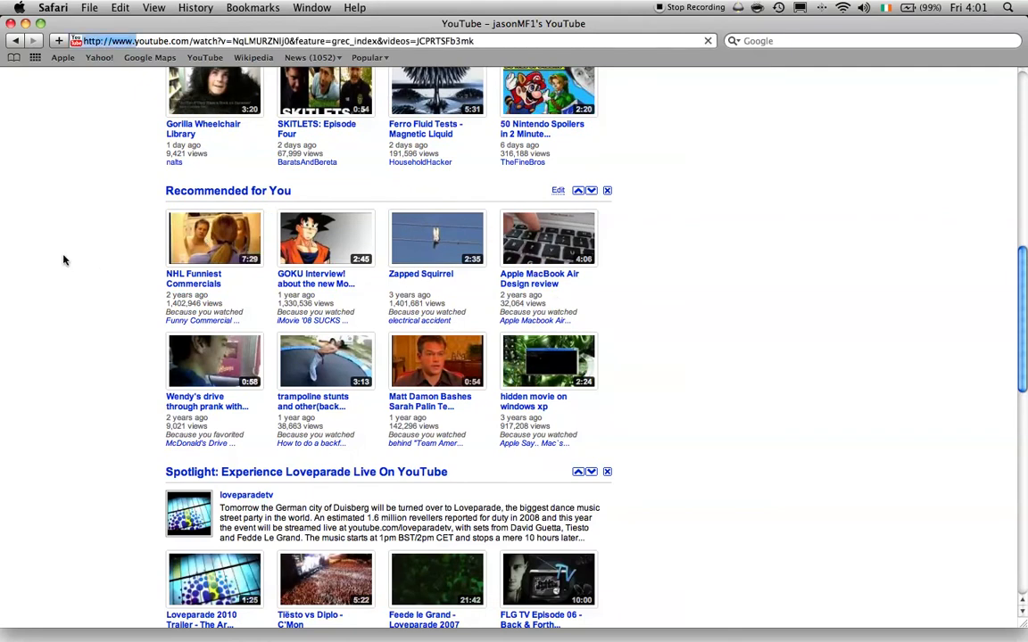
left_click(214, 239)
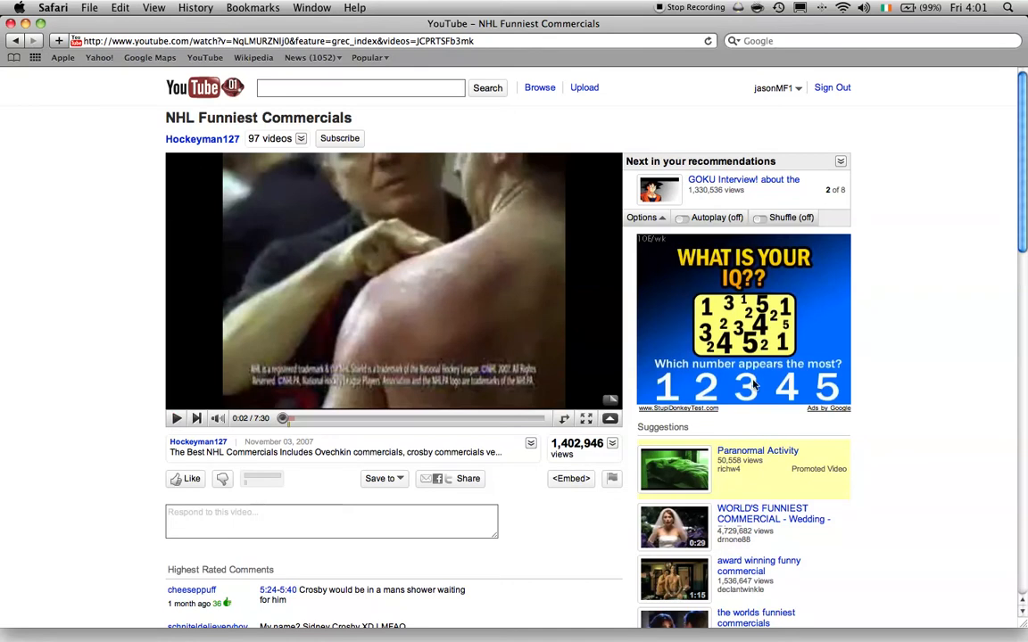
mouse_move(310, 57)
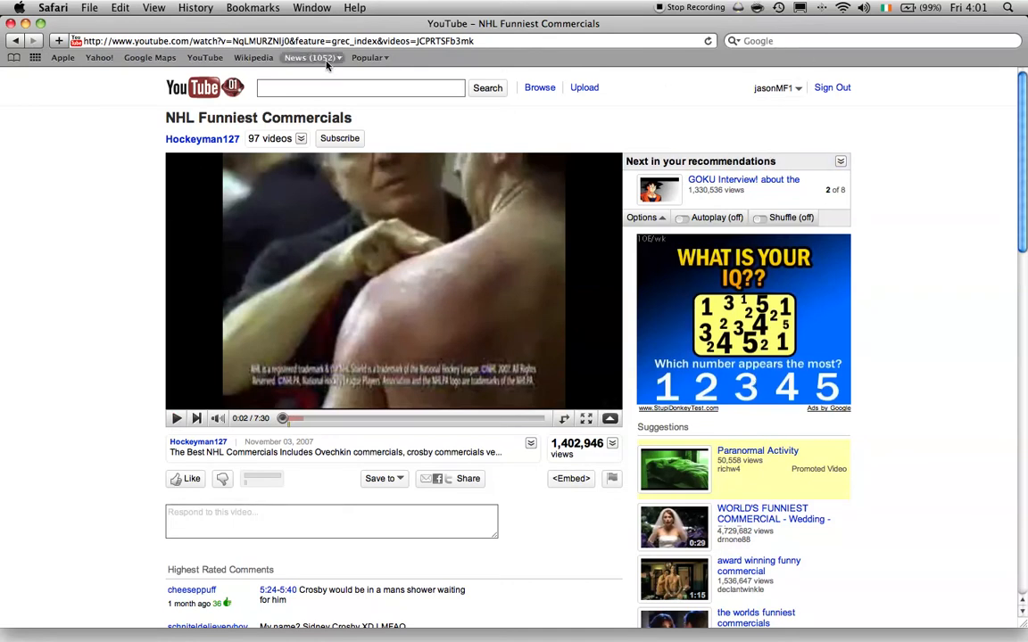
Search YouTube for 'apple iphone 4g' and scroll to the FaceTime result
left_click(361, 87)
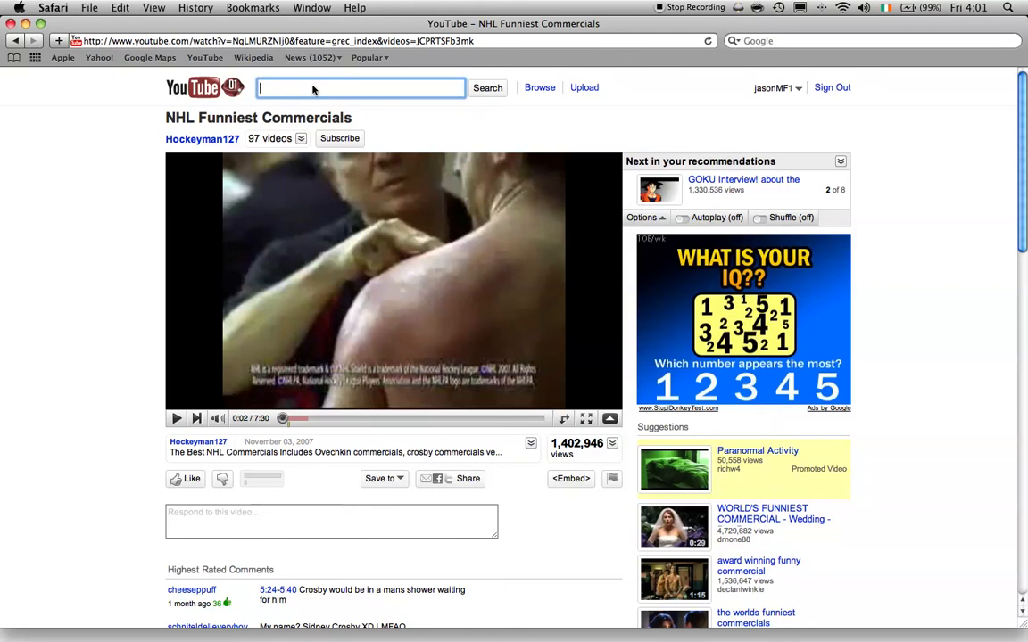
type("apple bottom jeans")
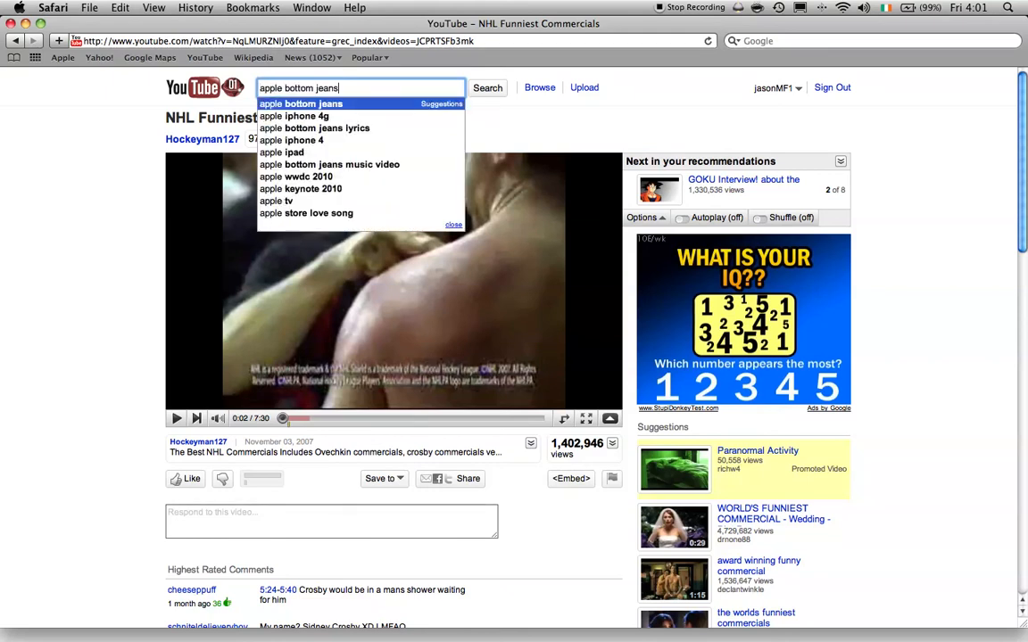
left_click(296, 116)
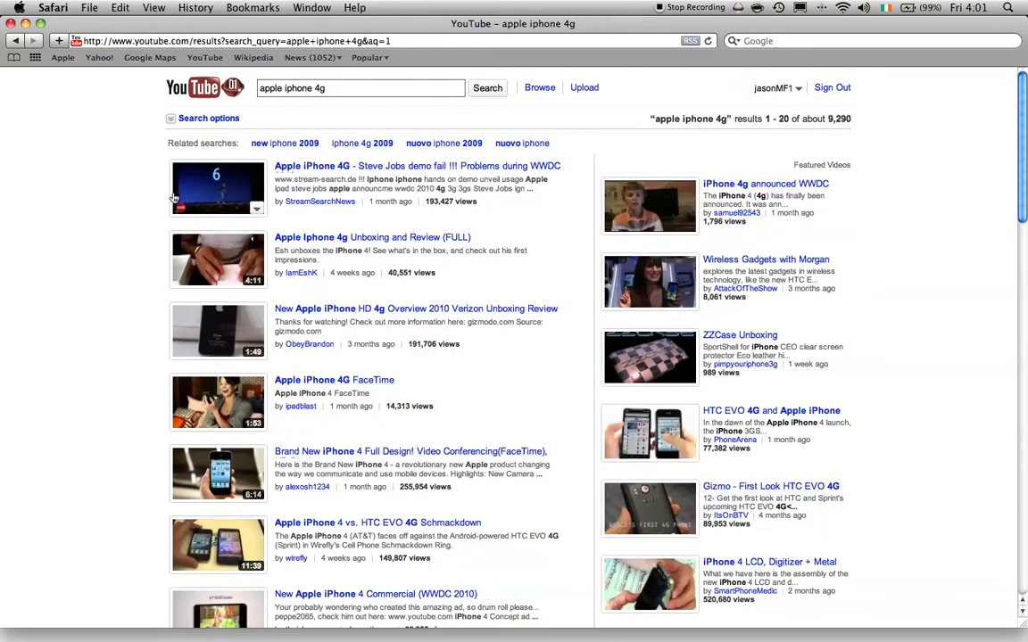
scroll("down", 3)
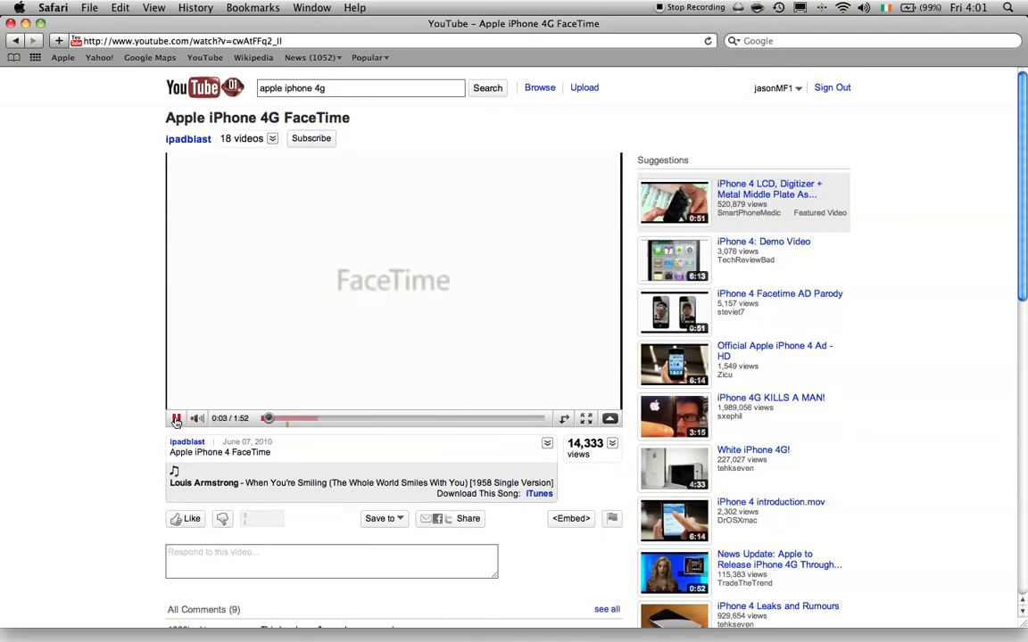
Play the Apple iPhone 4G FaceTime video full screen, then return to its page while it plays
left_click(175, 418)
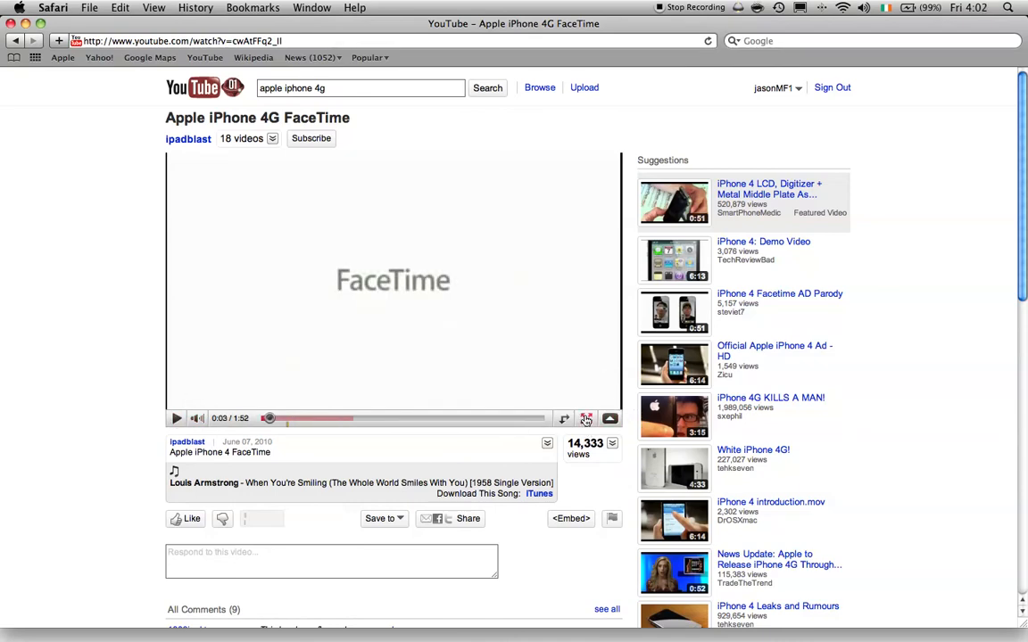
left_click(585, 417)
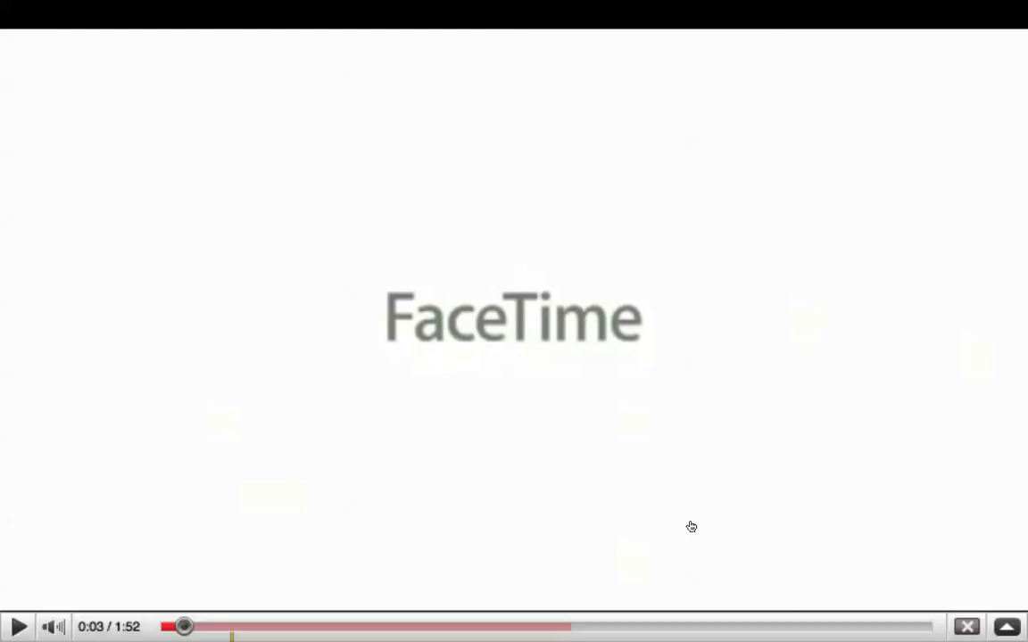
left_click(17, 626)
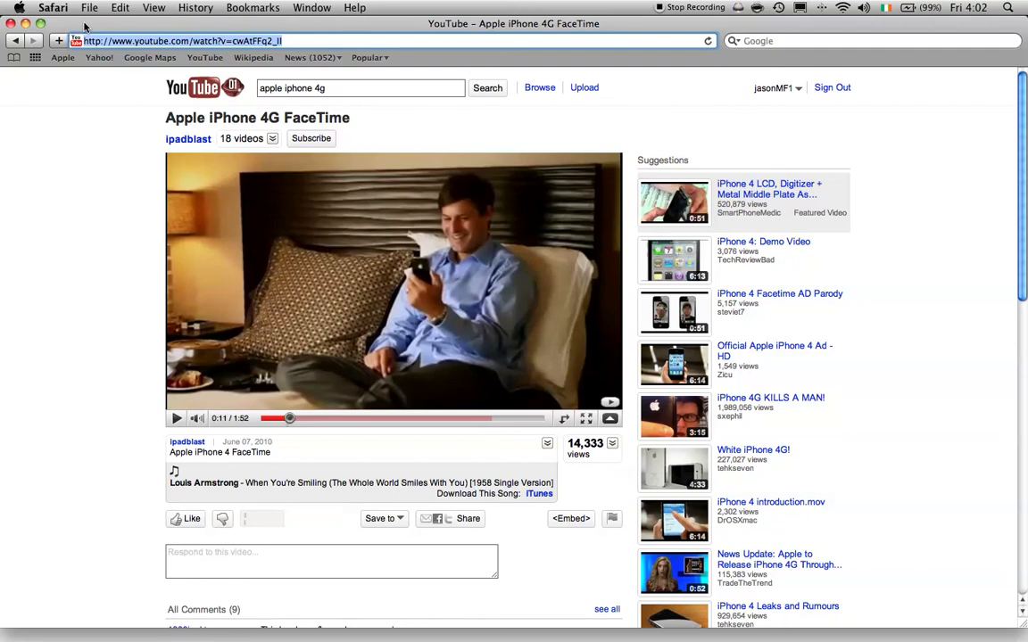
Load chatroulette.com in Safari, which reports needing Flash Player 10.1
type("chatroulette.com/")
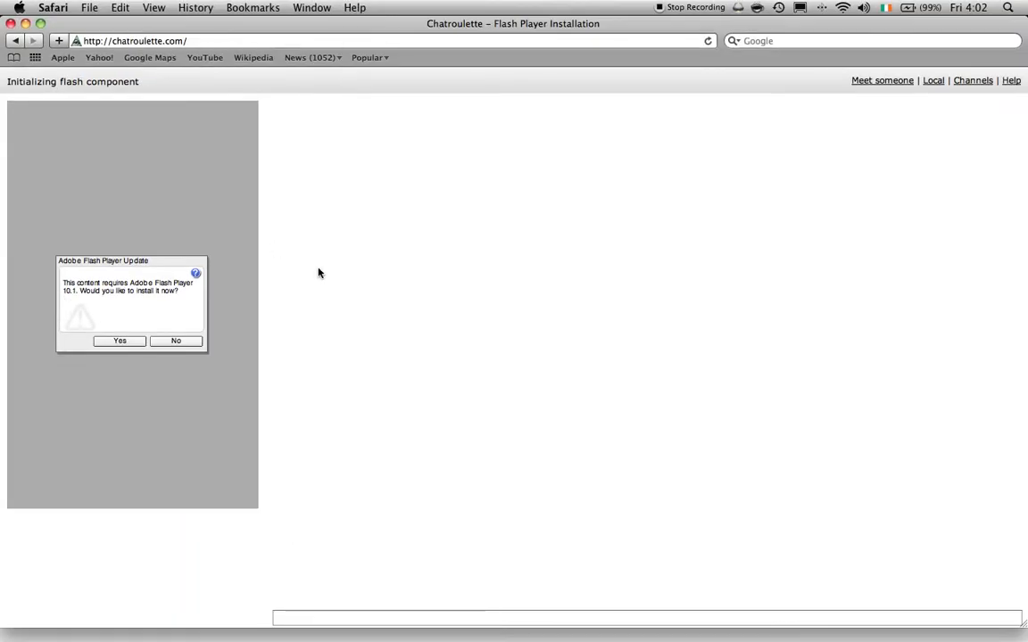
mouse_move(75, 295)
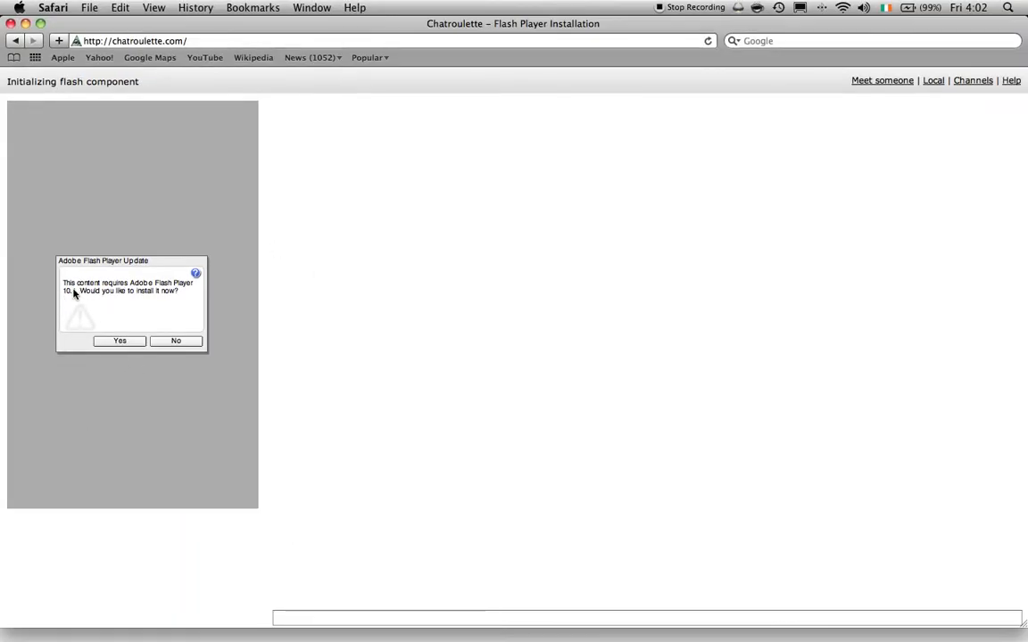
mouse_move(250, 396)
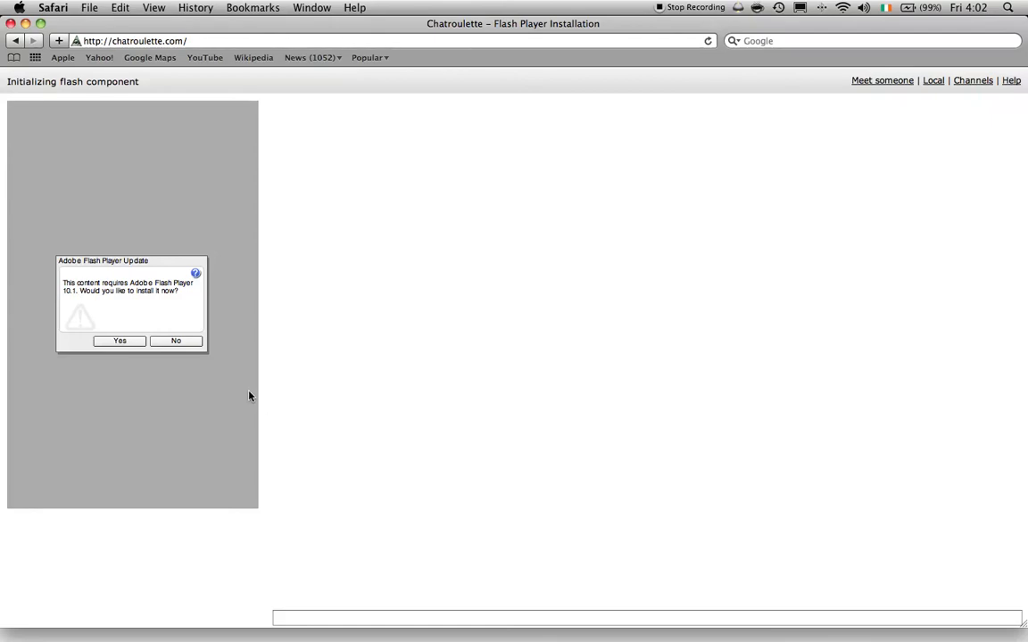
mouse_move(335, 396)
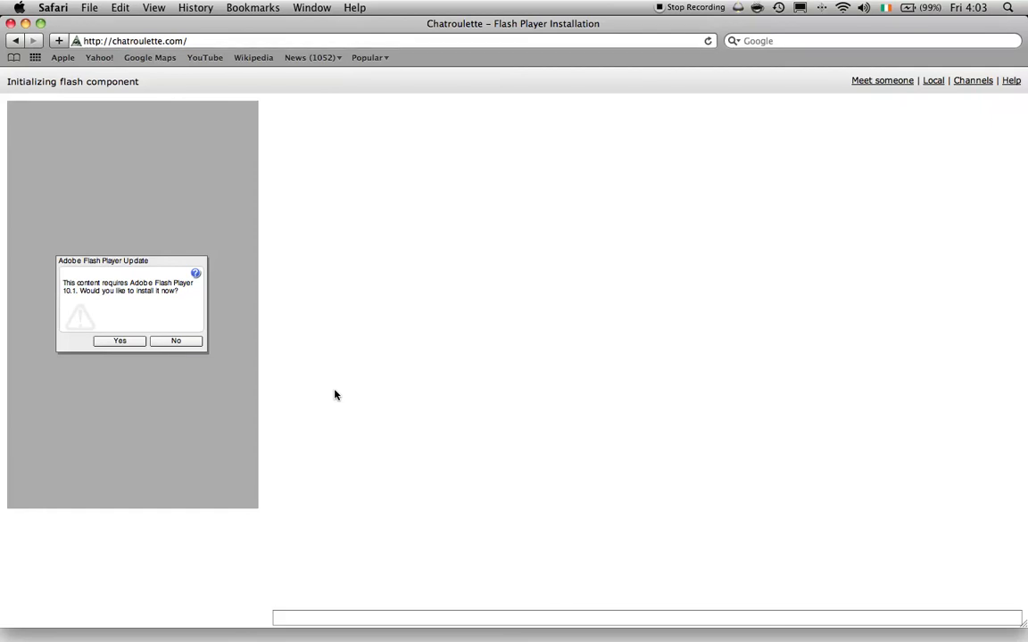
mouse_move(157, 378)
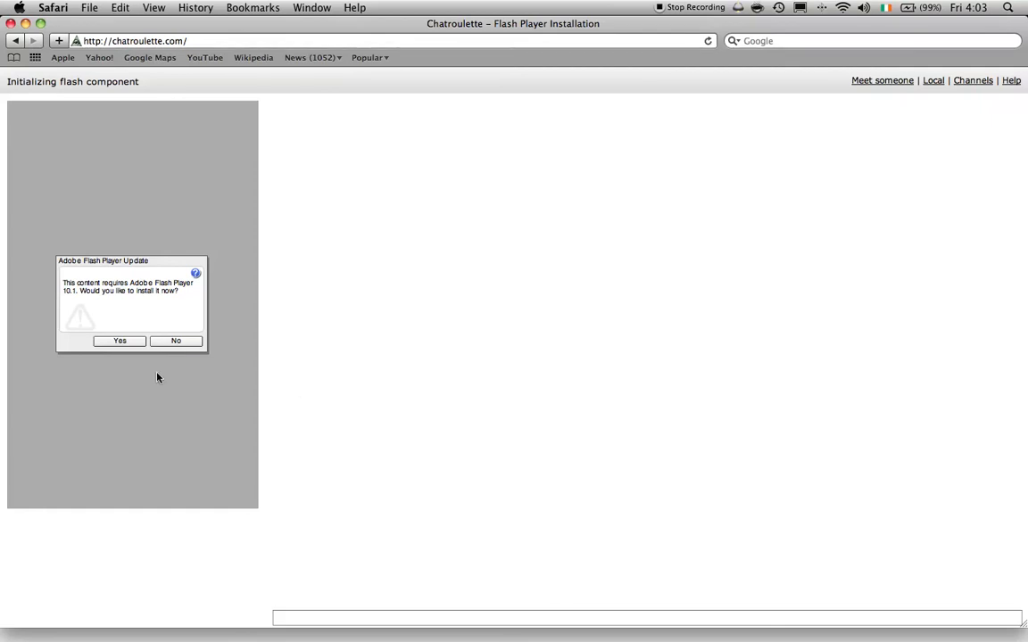
mouse_move(97, 77)
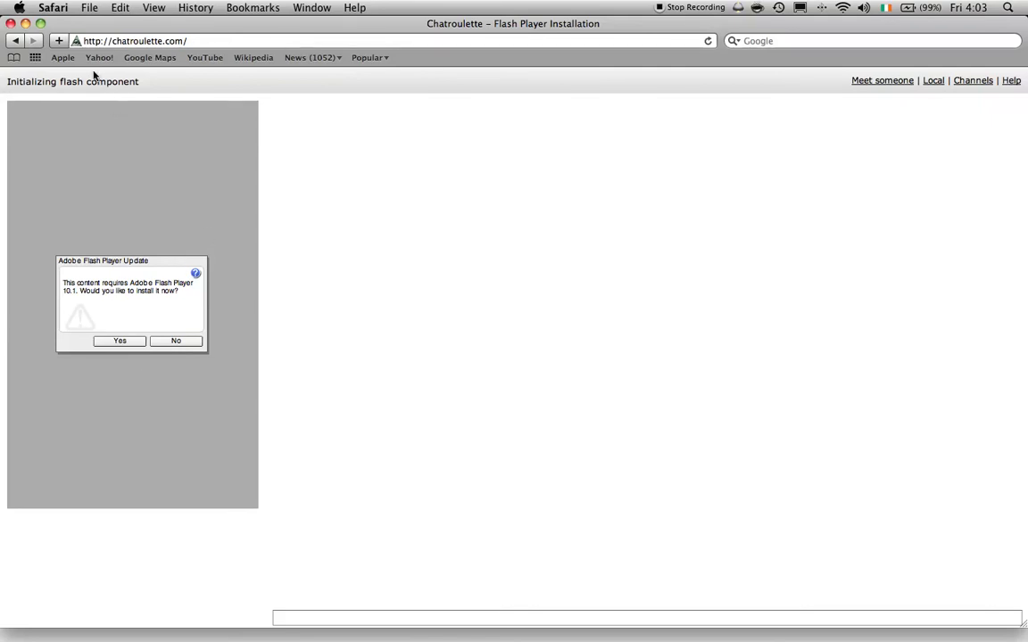
left_click(134, 41)
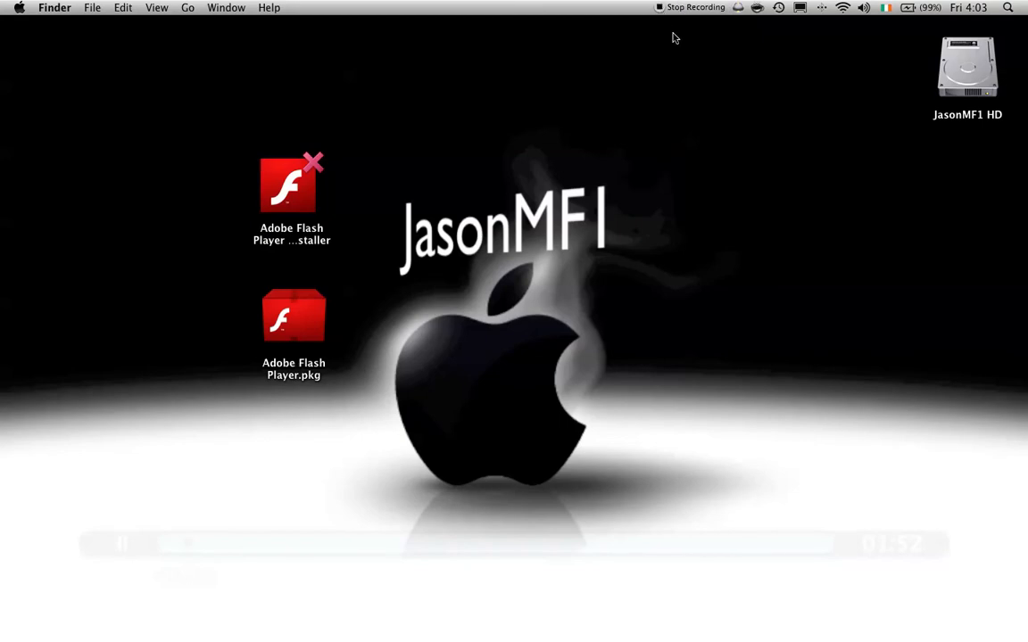
mouse_move(635, 5)
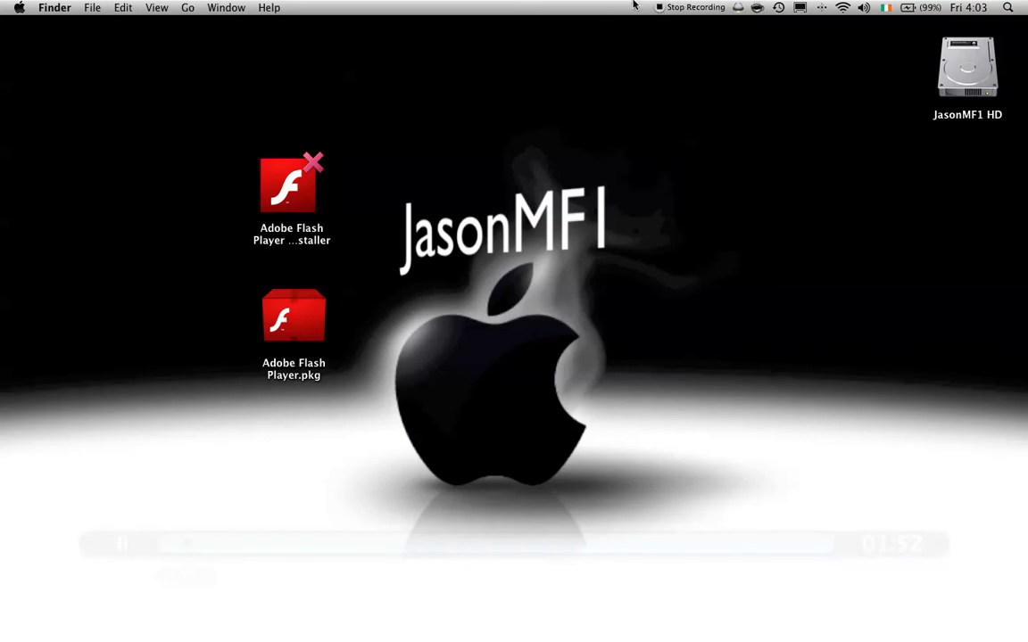
mouse_move(651, 11)
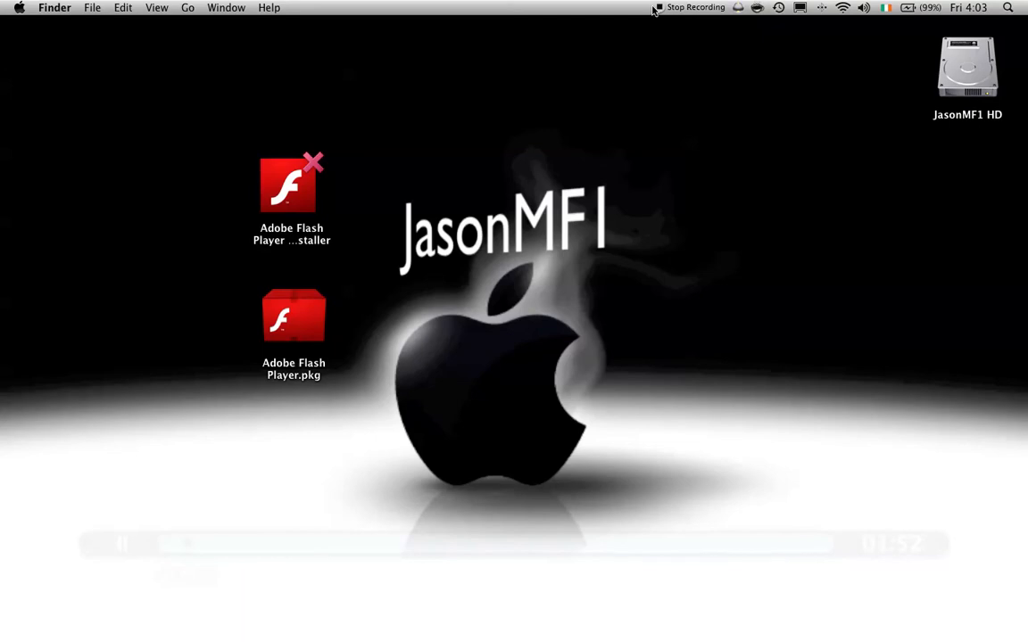
mouse_move(658, 11)
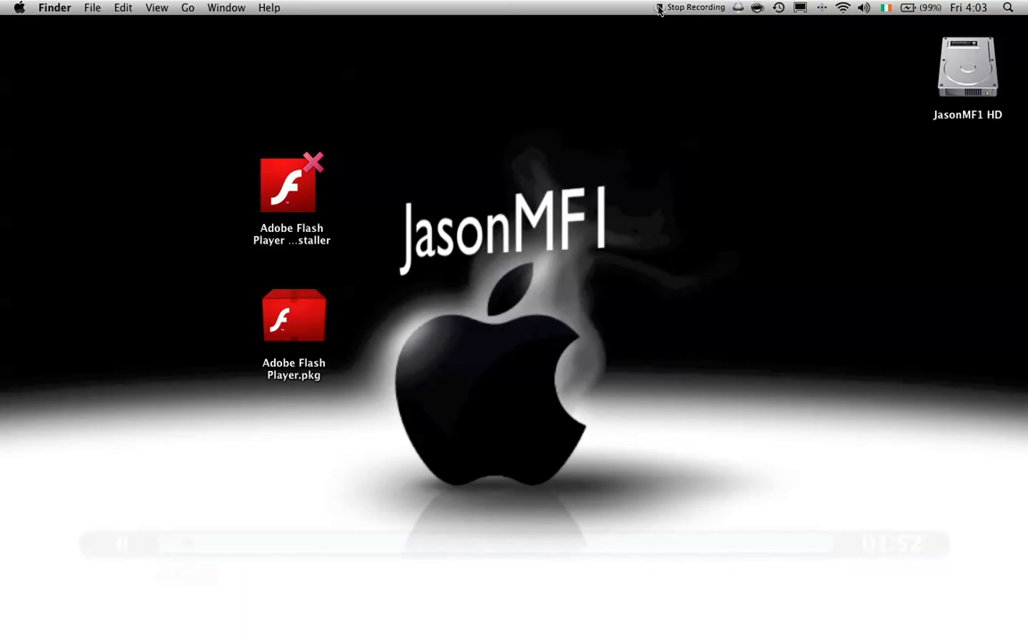